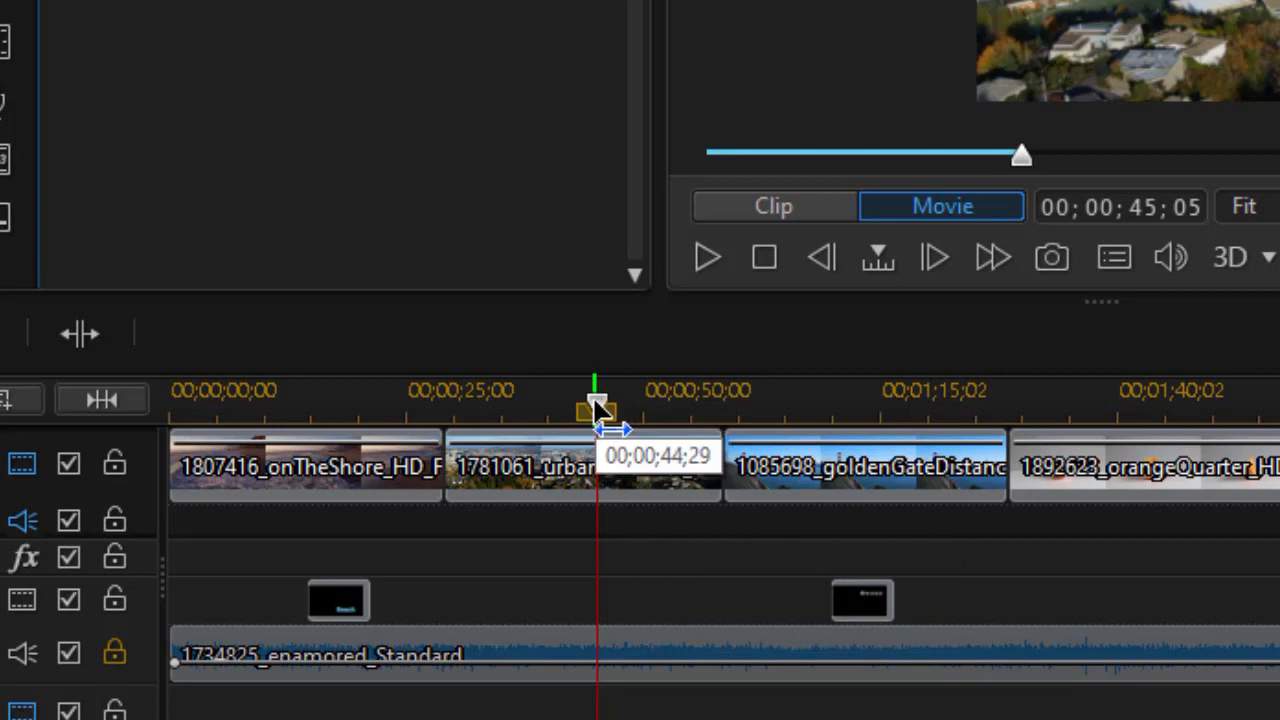
Scrub the playhead forward into goldenGate, then back to 00;00;42;07 in urbanPortland.
left_click_drag(596, 408, 810, 408)
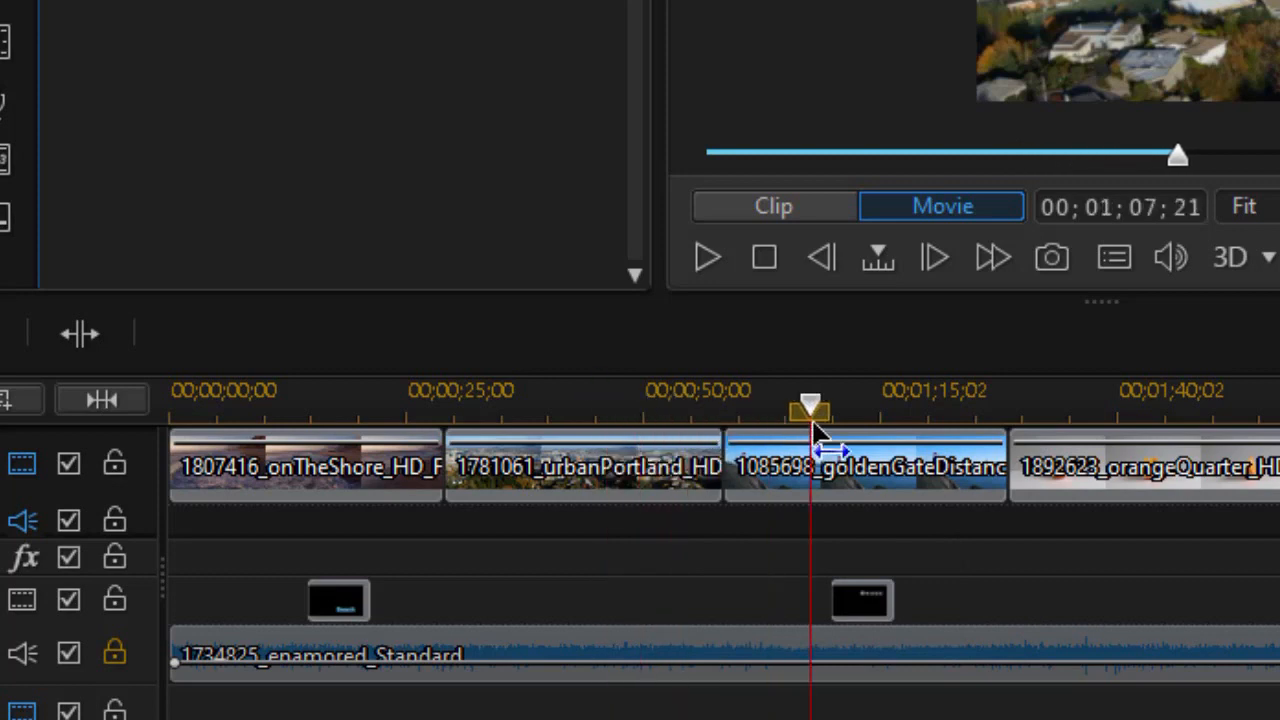
left_click_drag(810, 404, 568, 404)
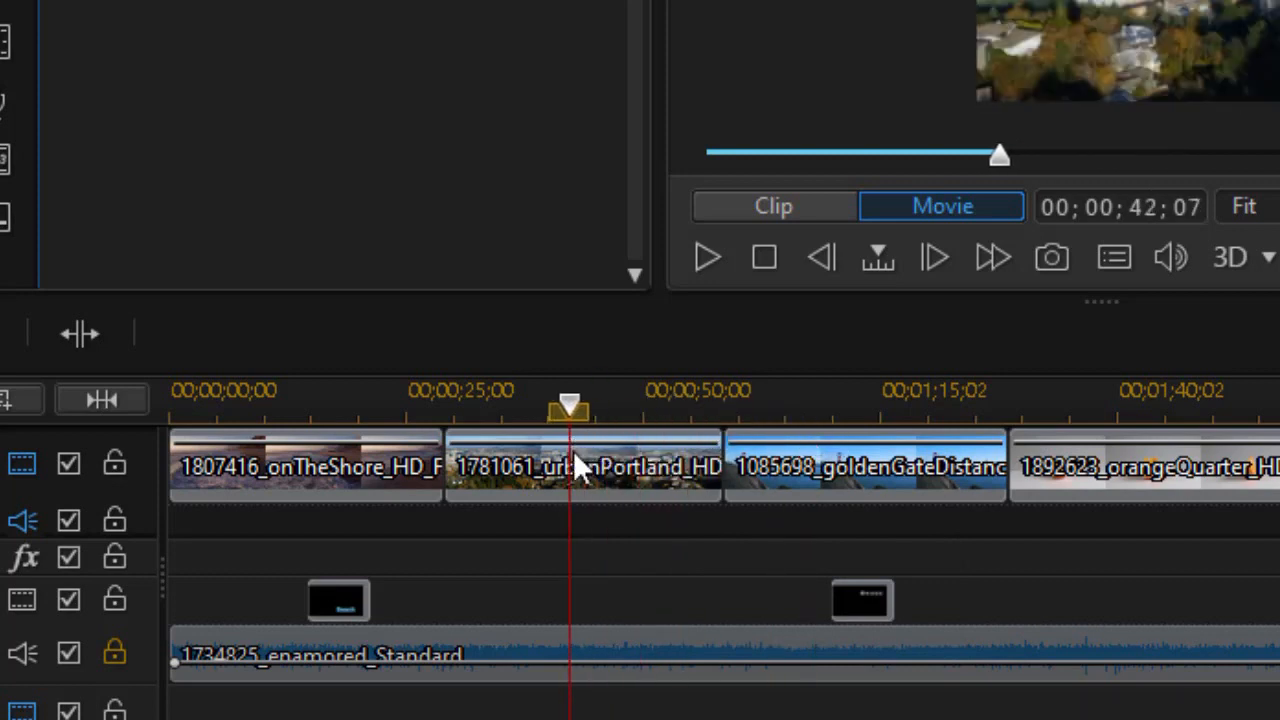
mouse_move(580, 464)
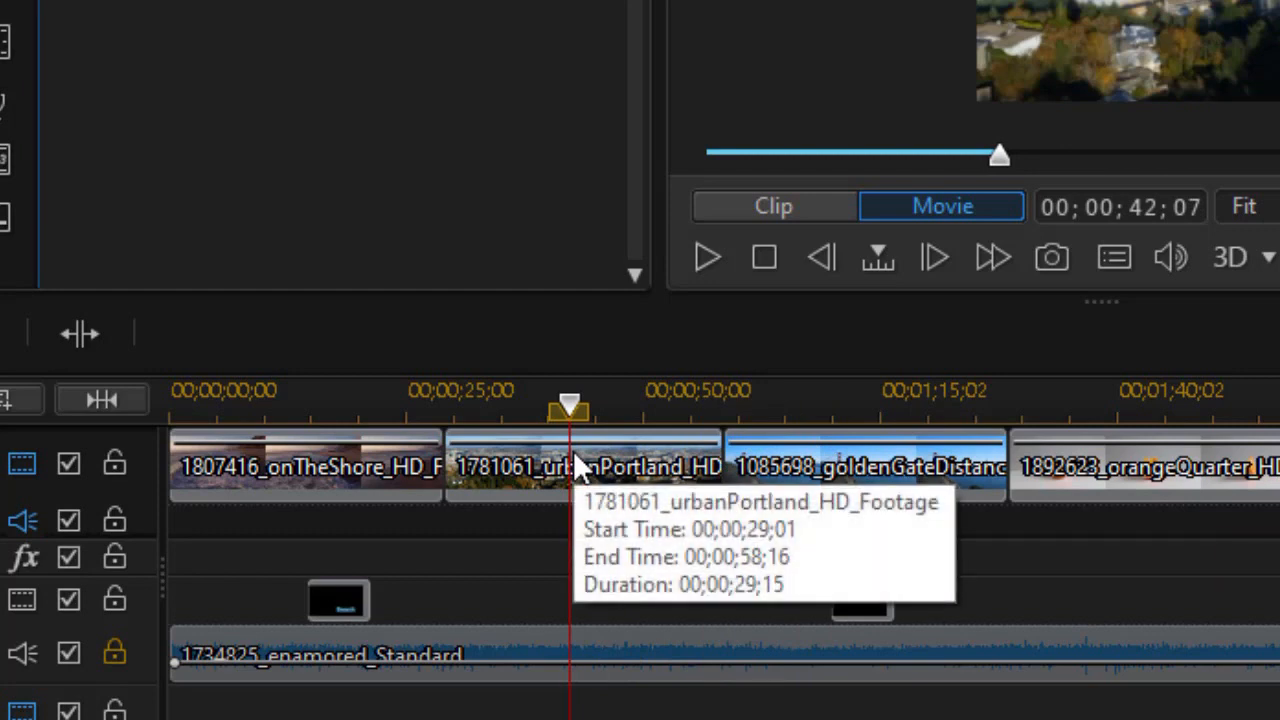
mouse_move(620, 490)
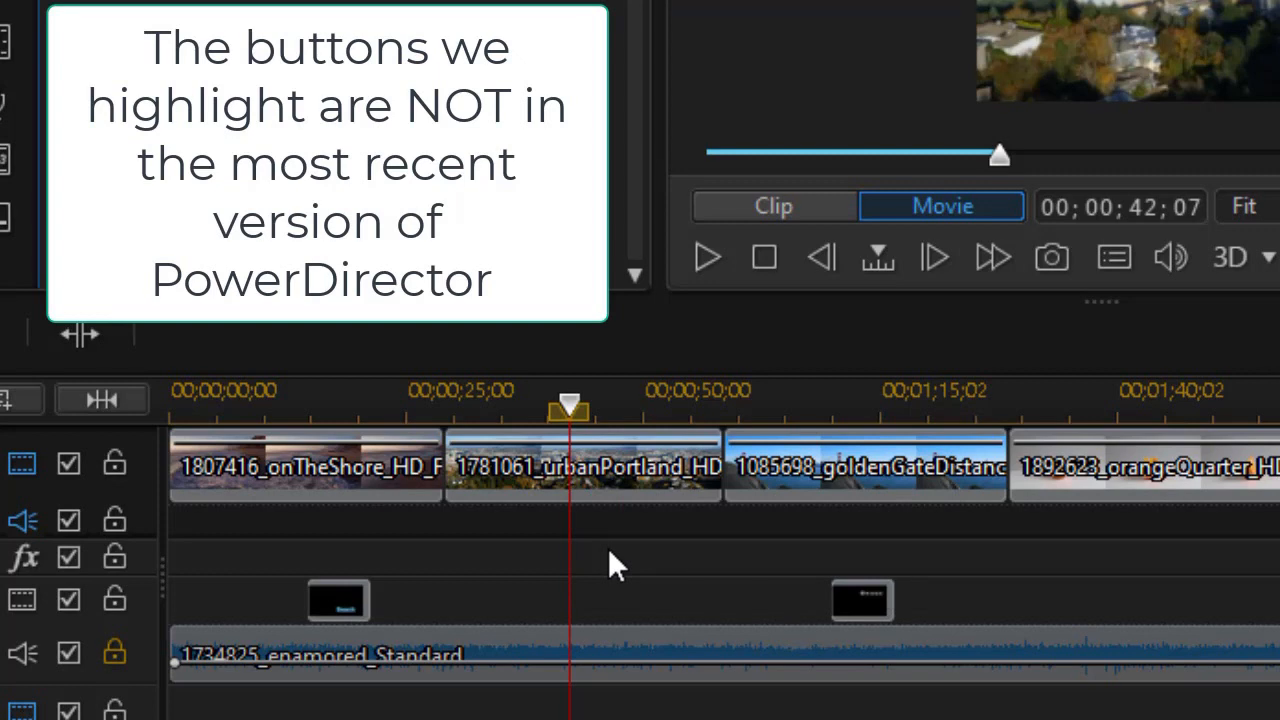
left_click(772, 206)
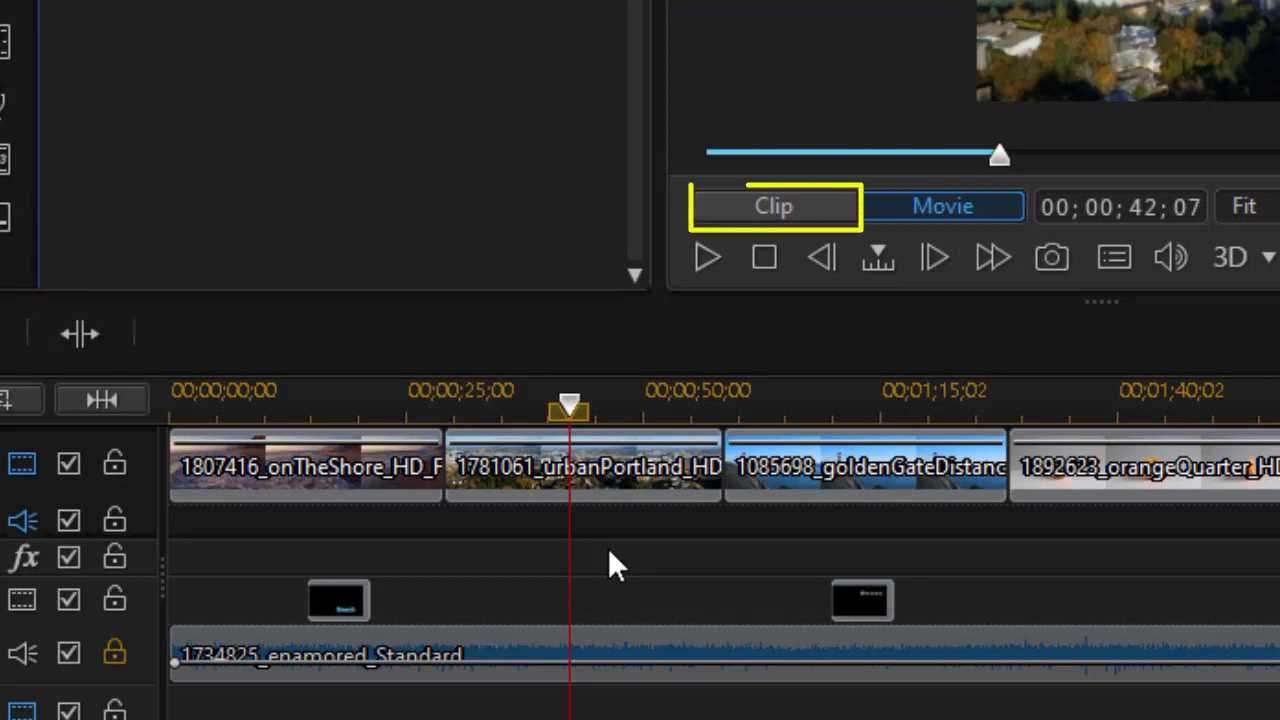
left_click(940, 206)
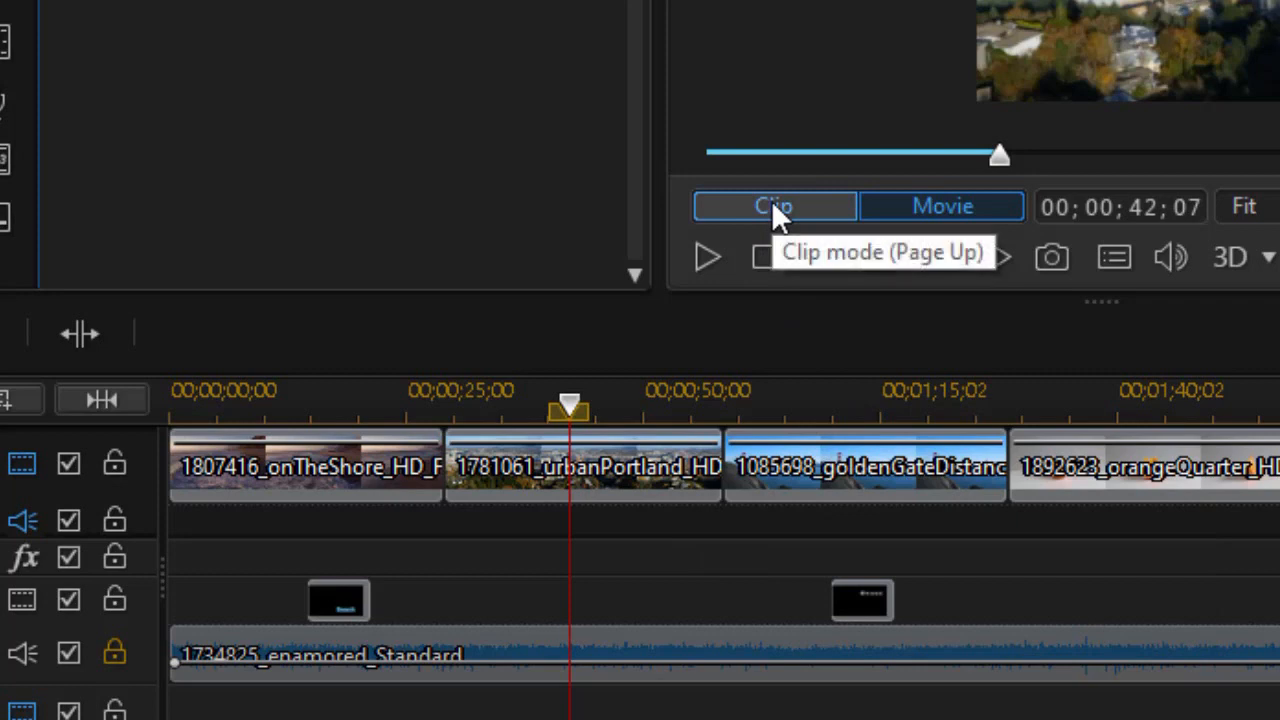
Switch the preview to Clip mode for urbanPortland, reading clip time 00;00;13;06.
left_click(776, 206)
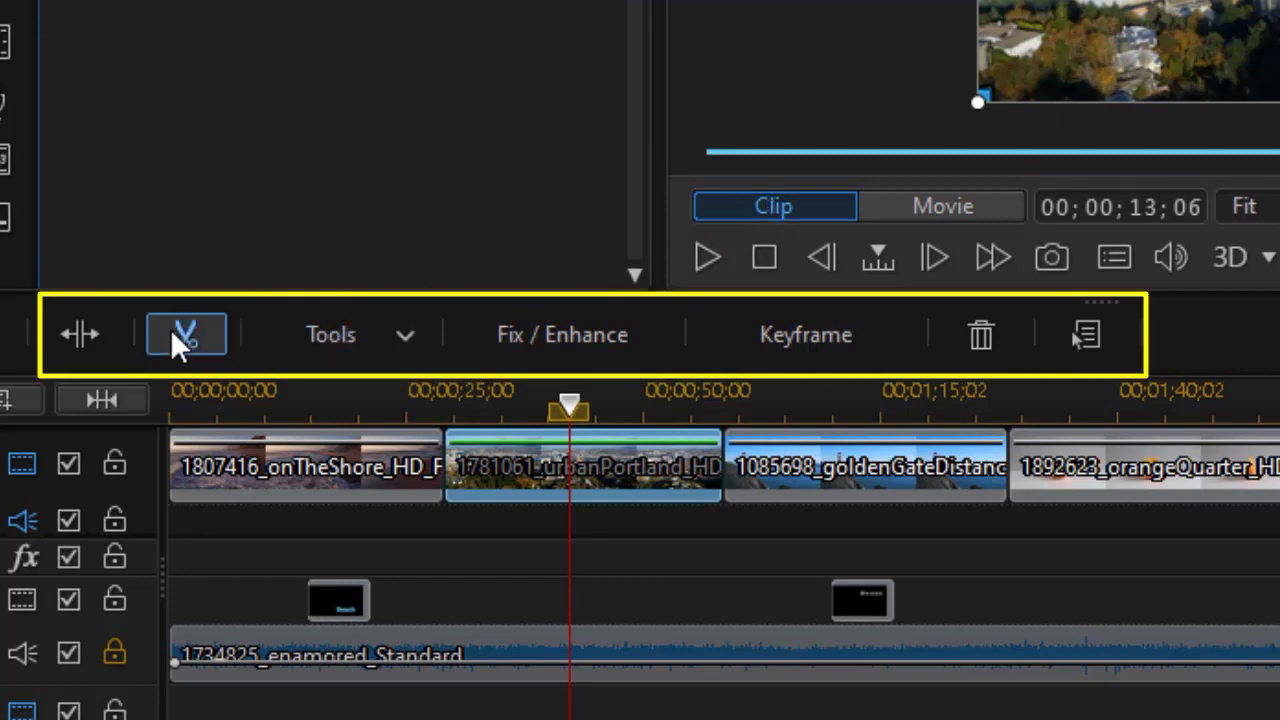
mouse_move(790, 364)
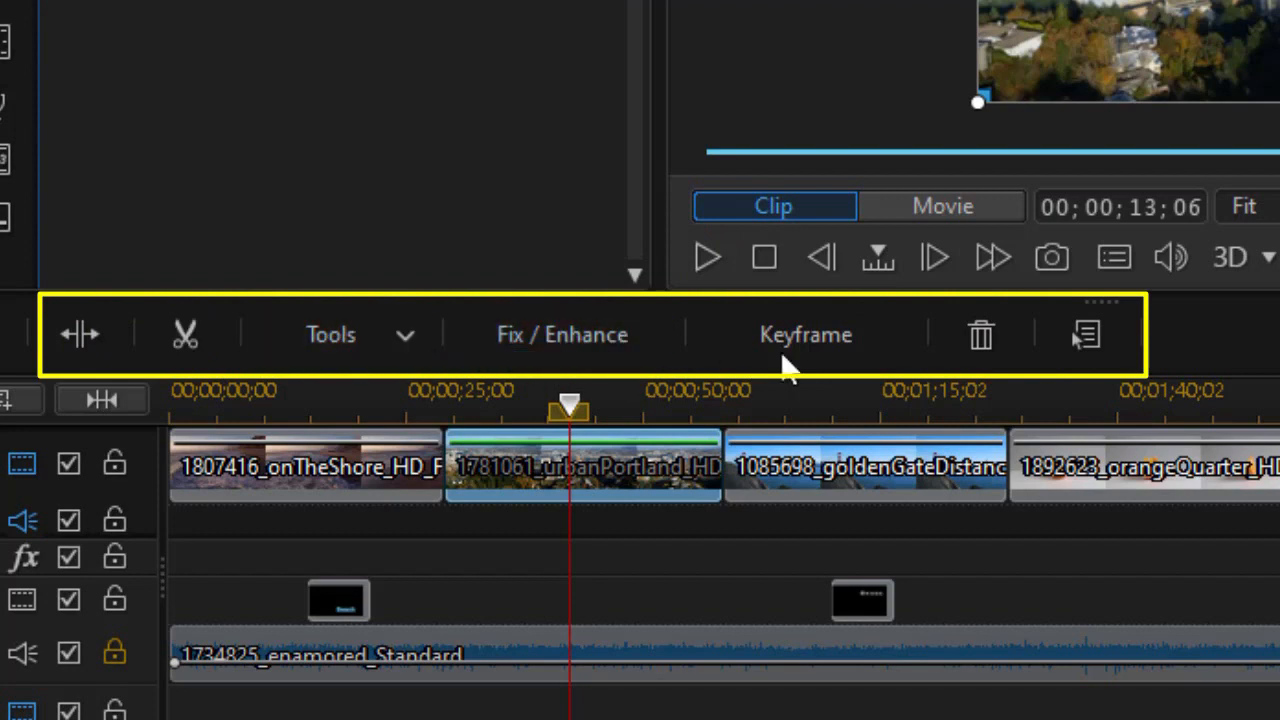
mouse_move(790, 210)
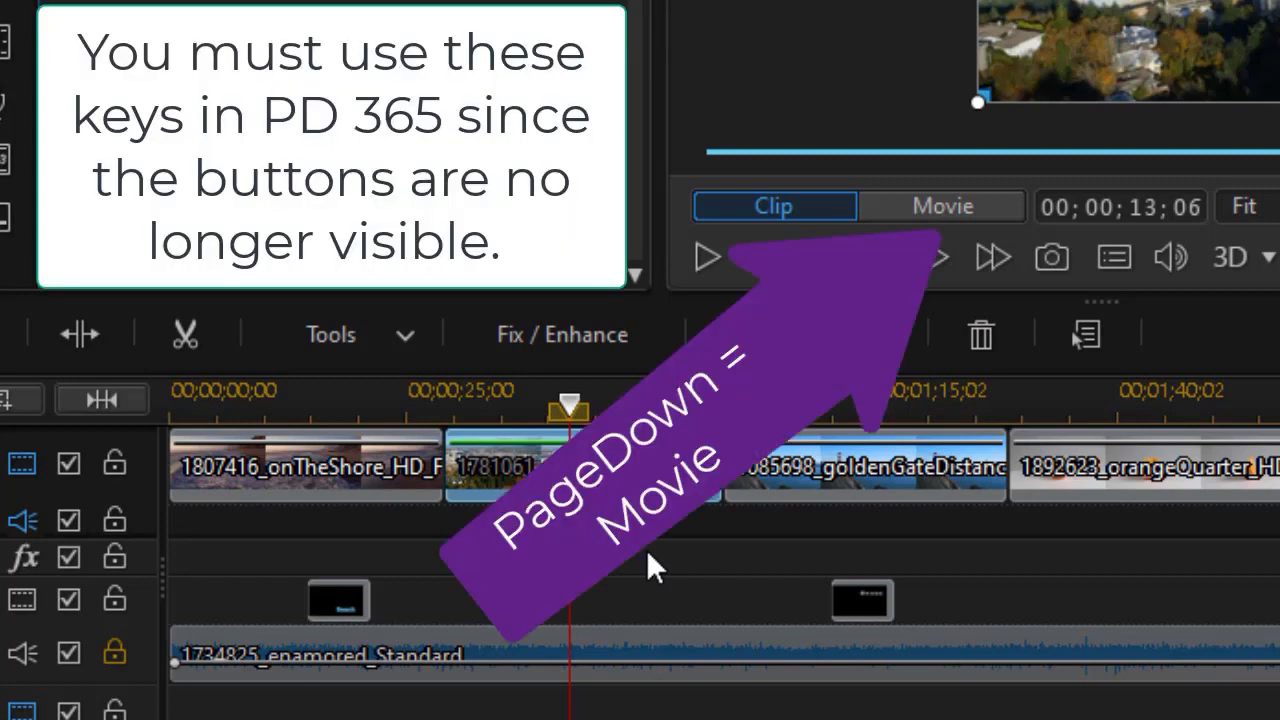
left_click(940, 206)
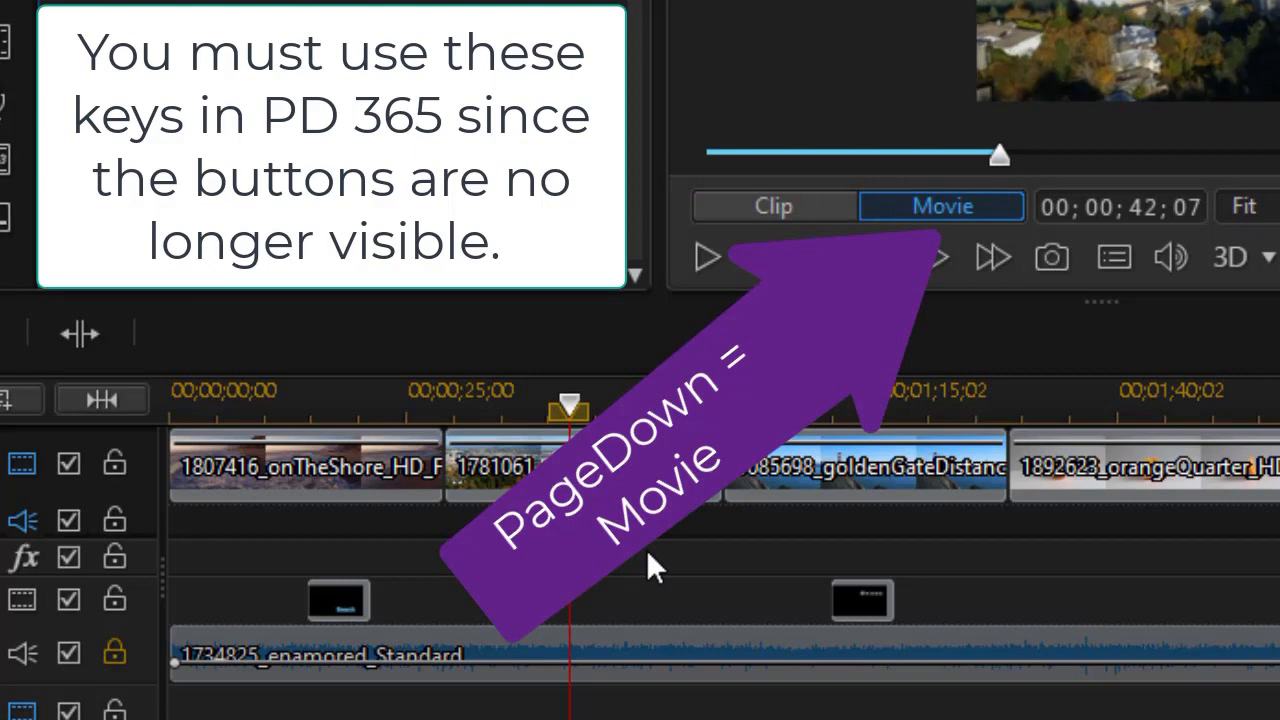
key("pagedown")
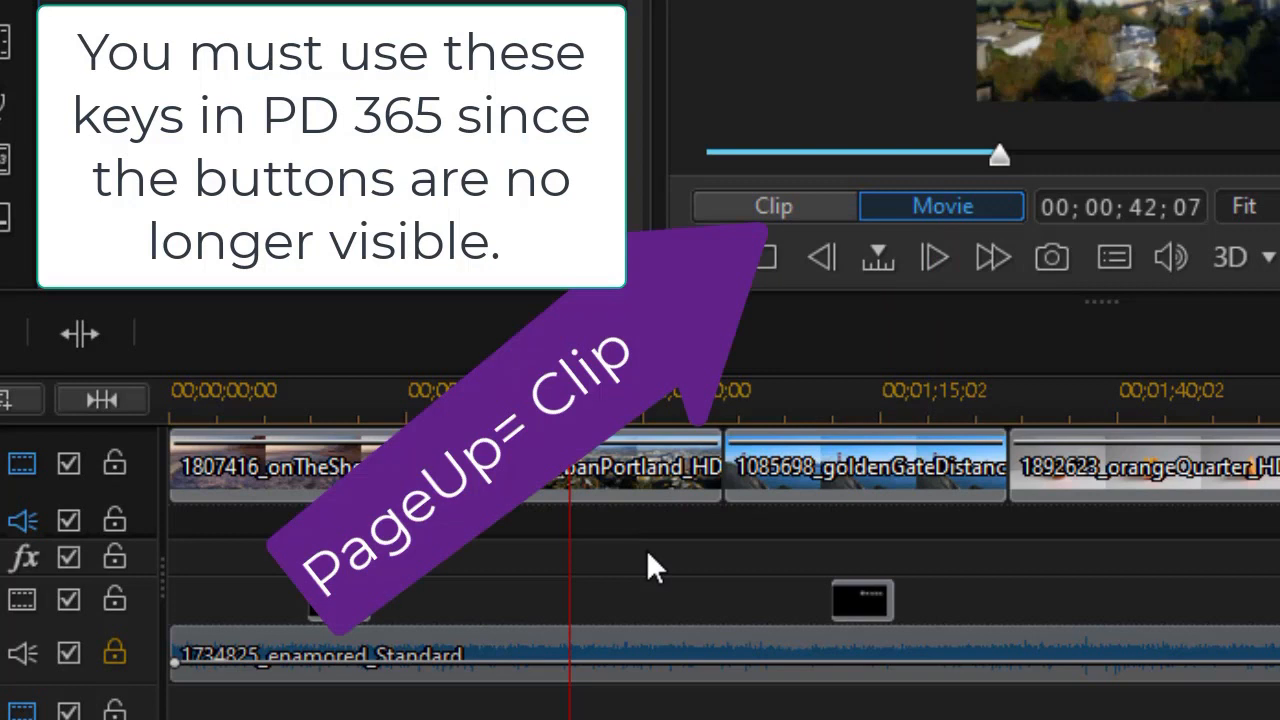
left_click(772, 206)
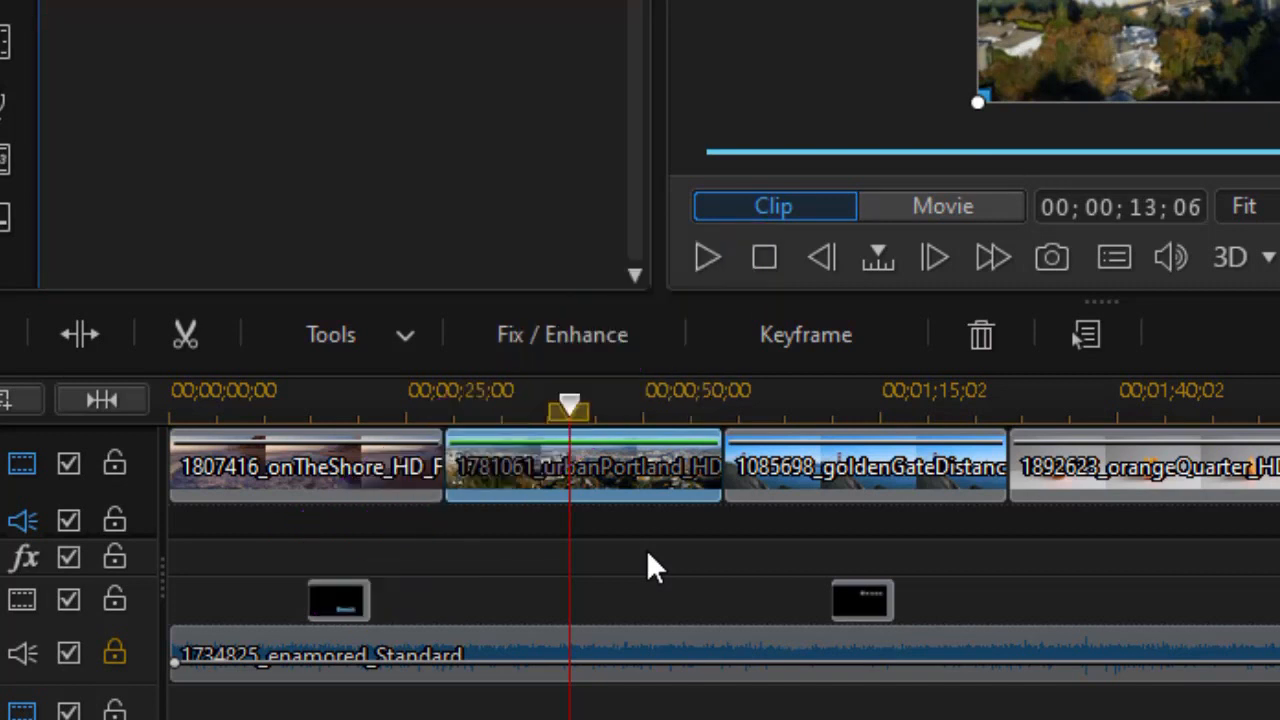
left_click(940, 204)
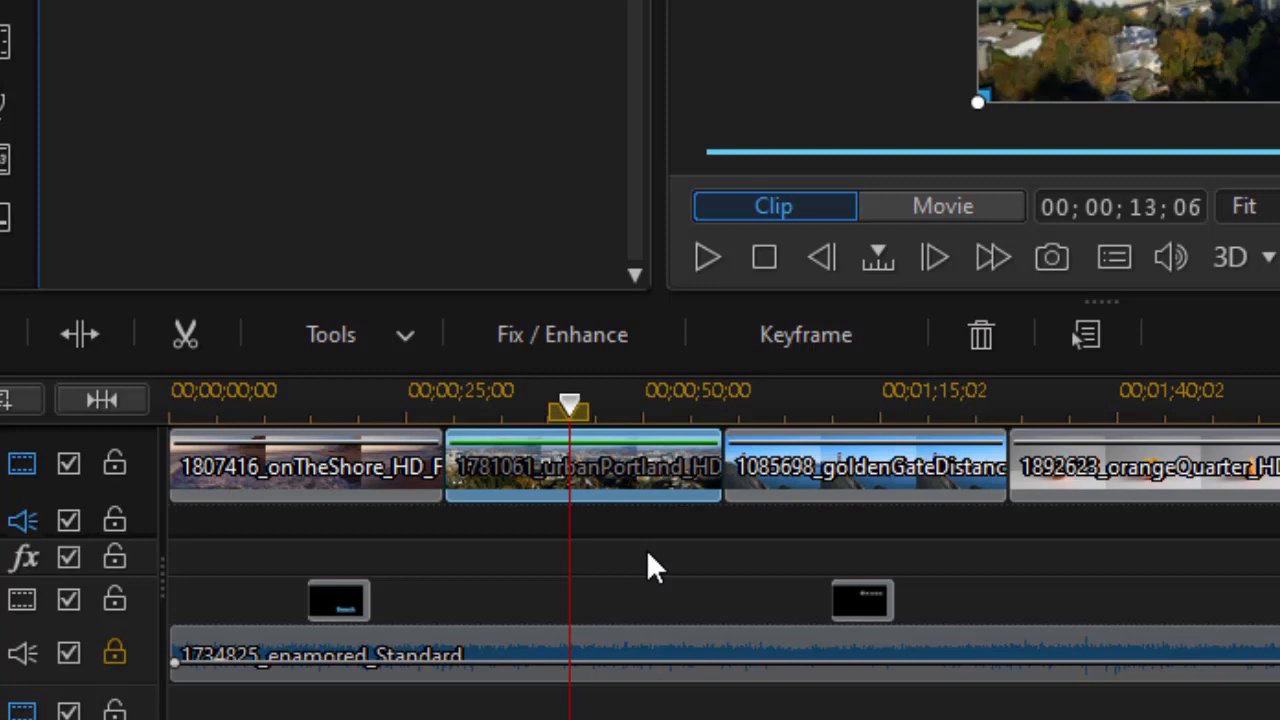
left_click(772, 206)
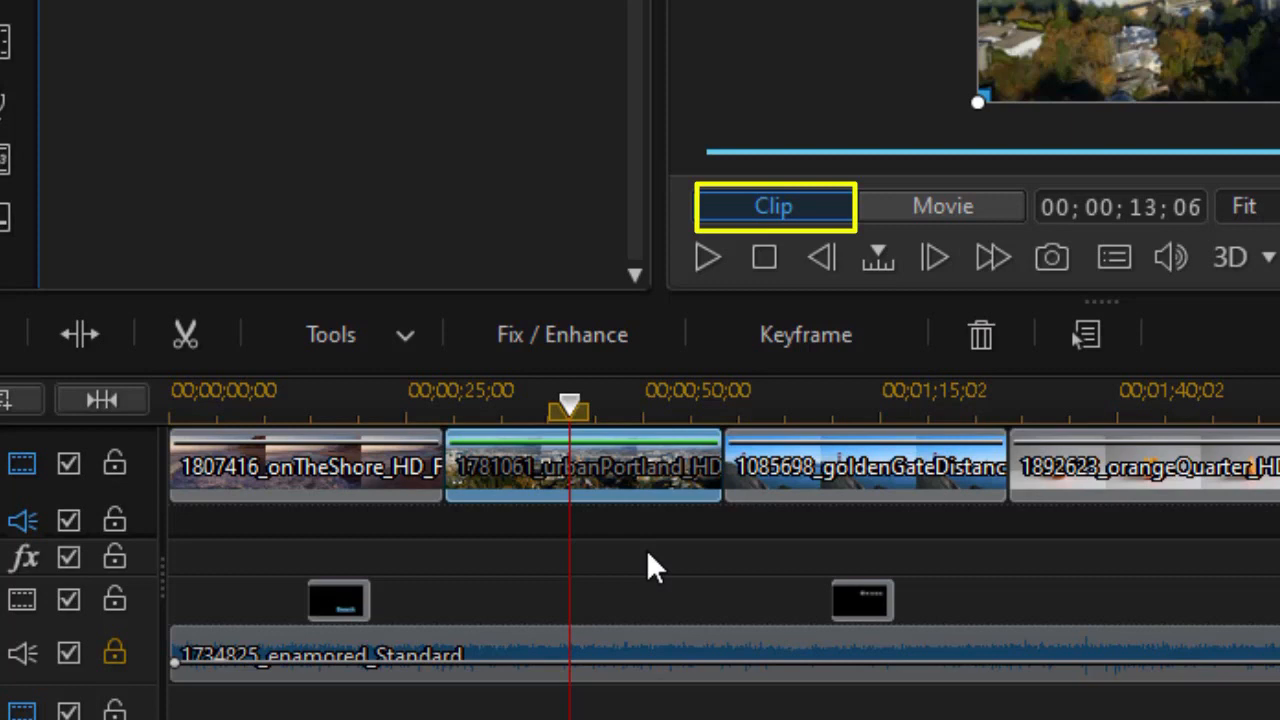
Jump to the clip's first frame, then its last frame at 00;00;29;15, and on toward the next clip.
key("Home")
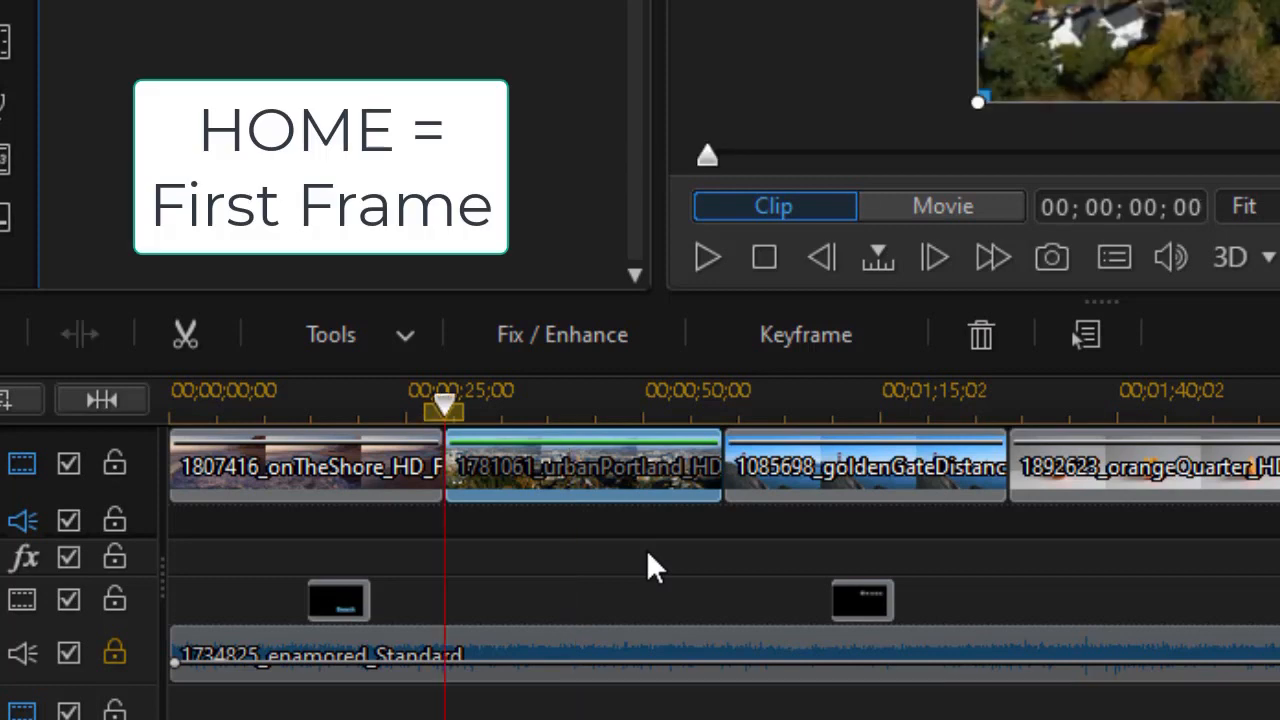
key("End")
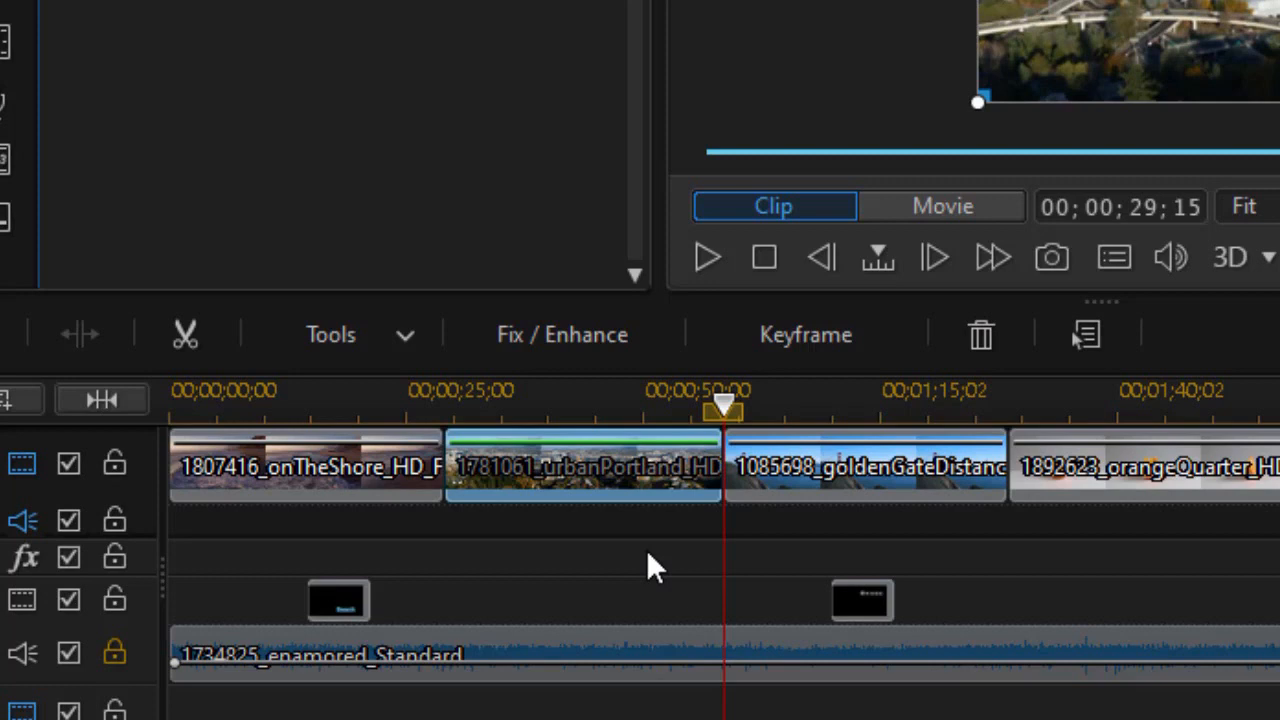
key("ctrl+Right")
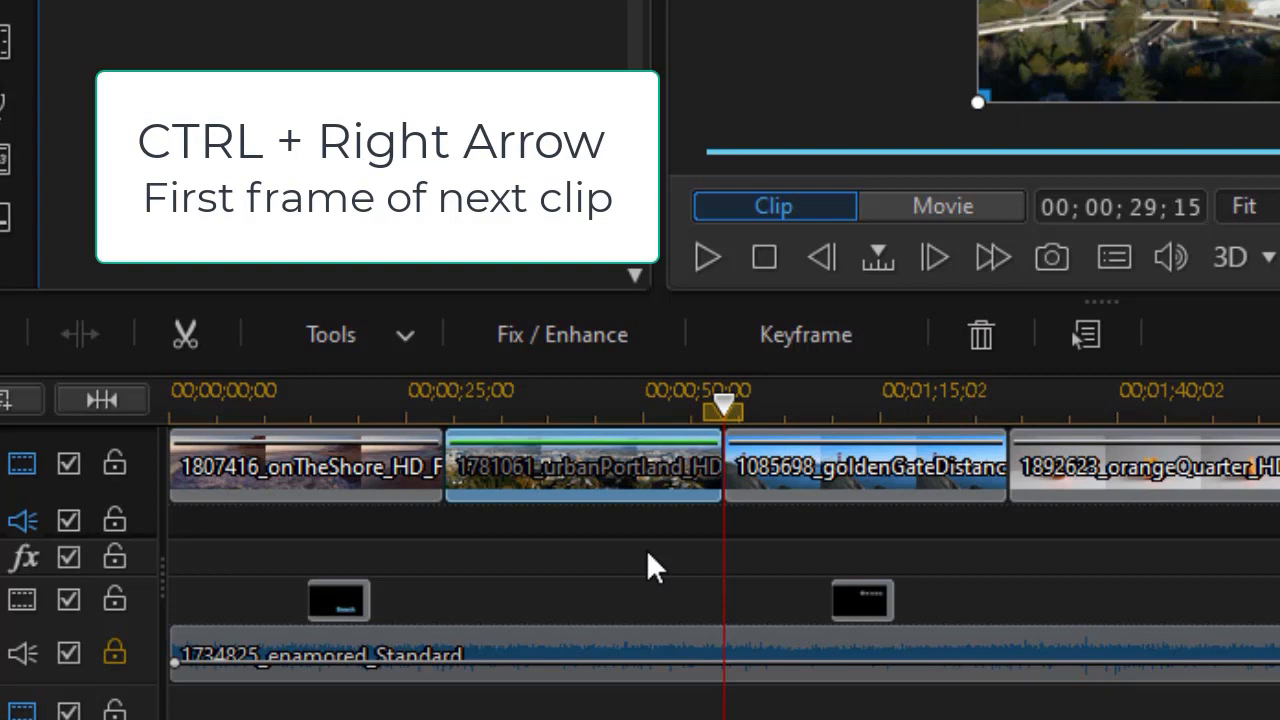
Jump the playhead to the orangeQuarter clip's first frame with Ctrl+Right and select it.
key("ctrl+Right")
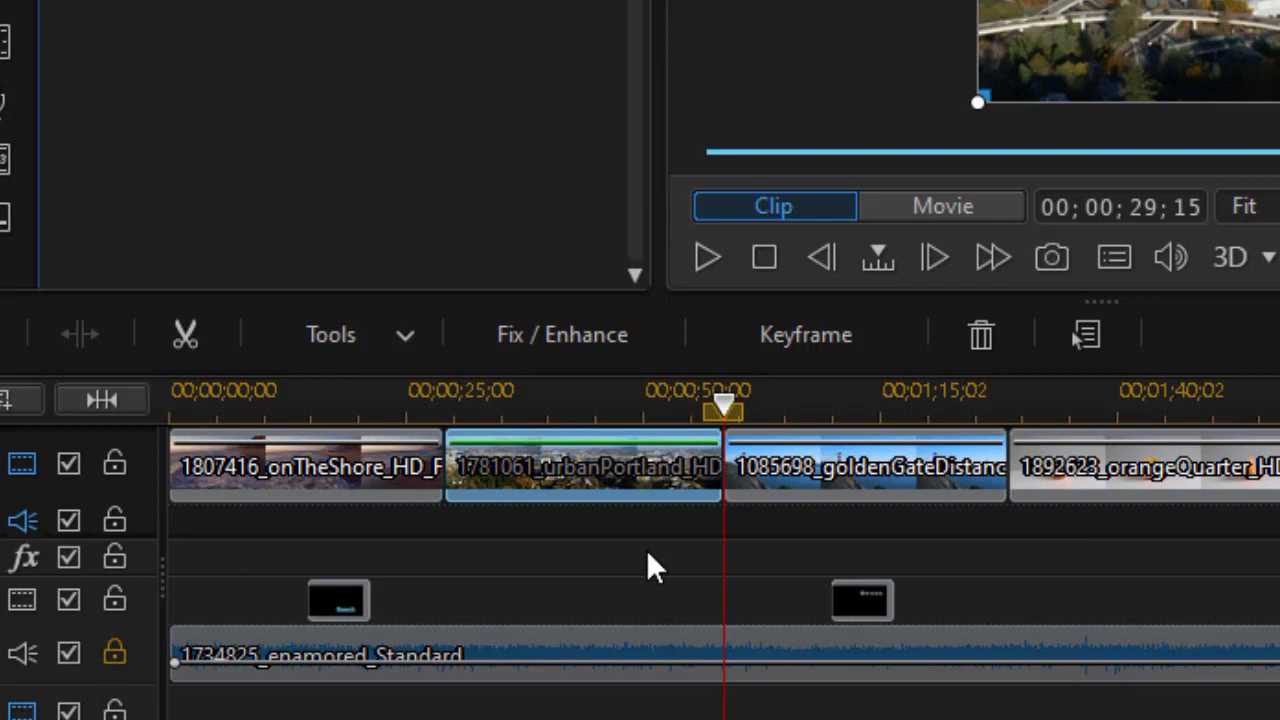
left_click(864, 466)
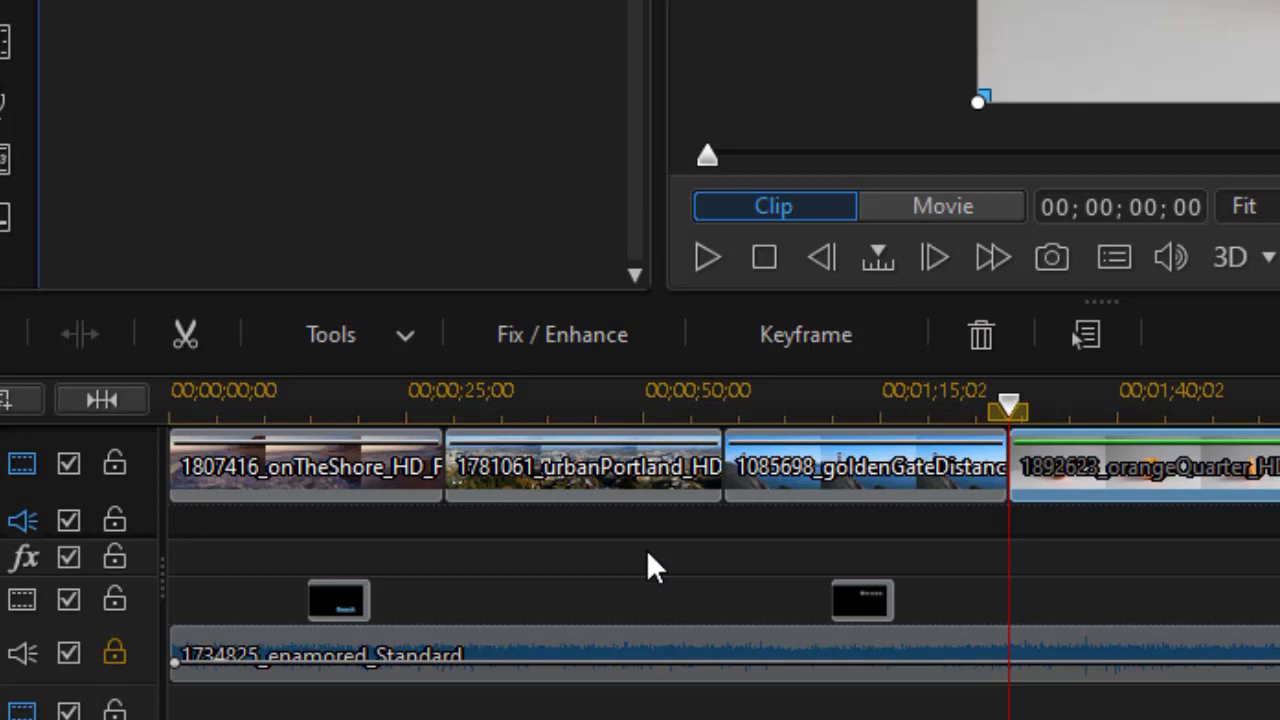
Step back with Ctrl+Left until the playhead rests at the goldenGate clip's first frame.
key("ctrl+Left")
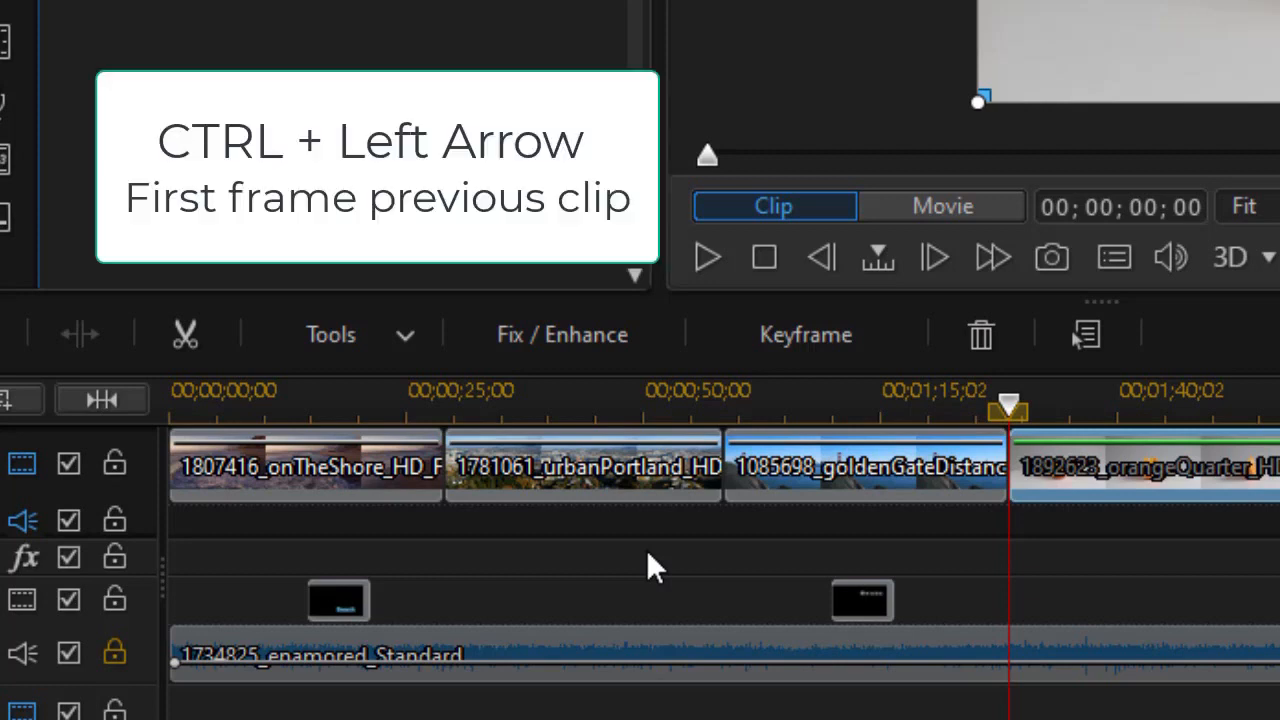
key("ctrl+Left")
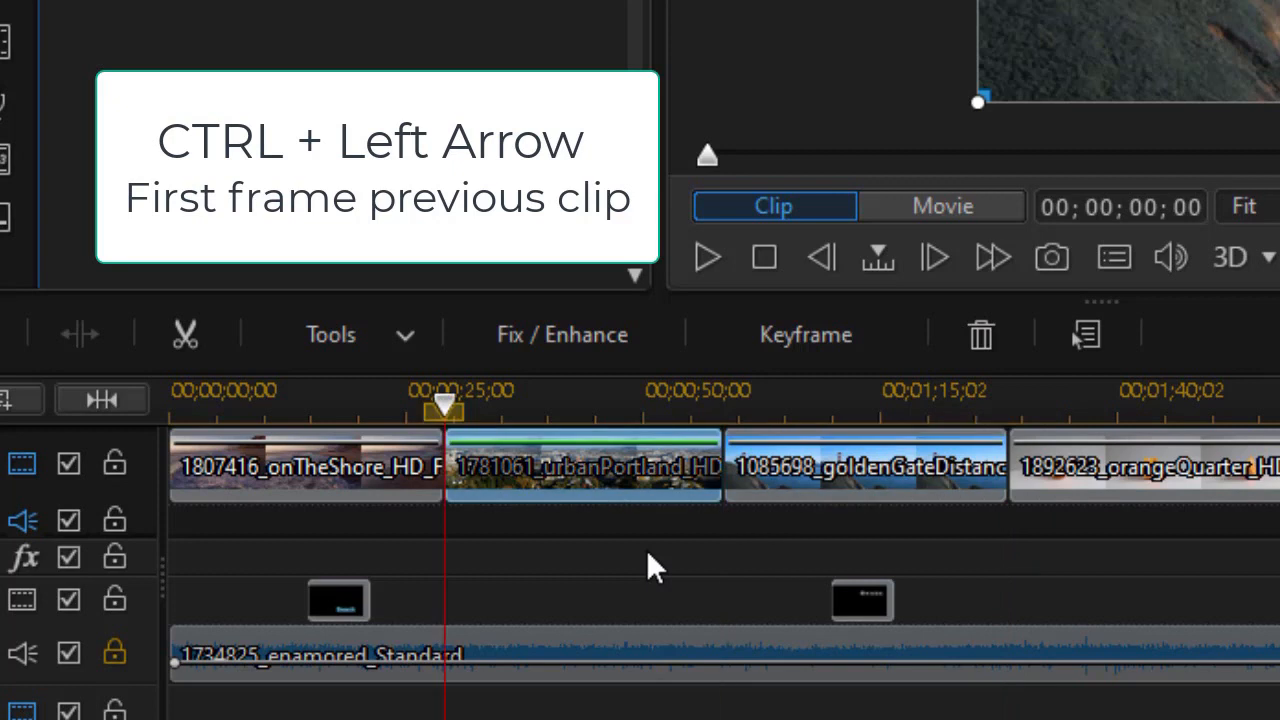
key("ctrl+Left")
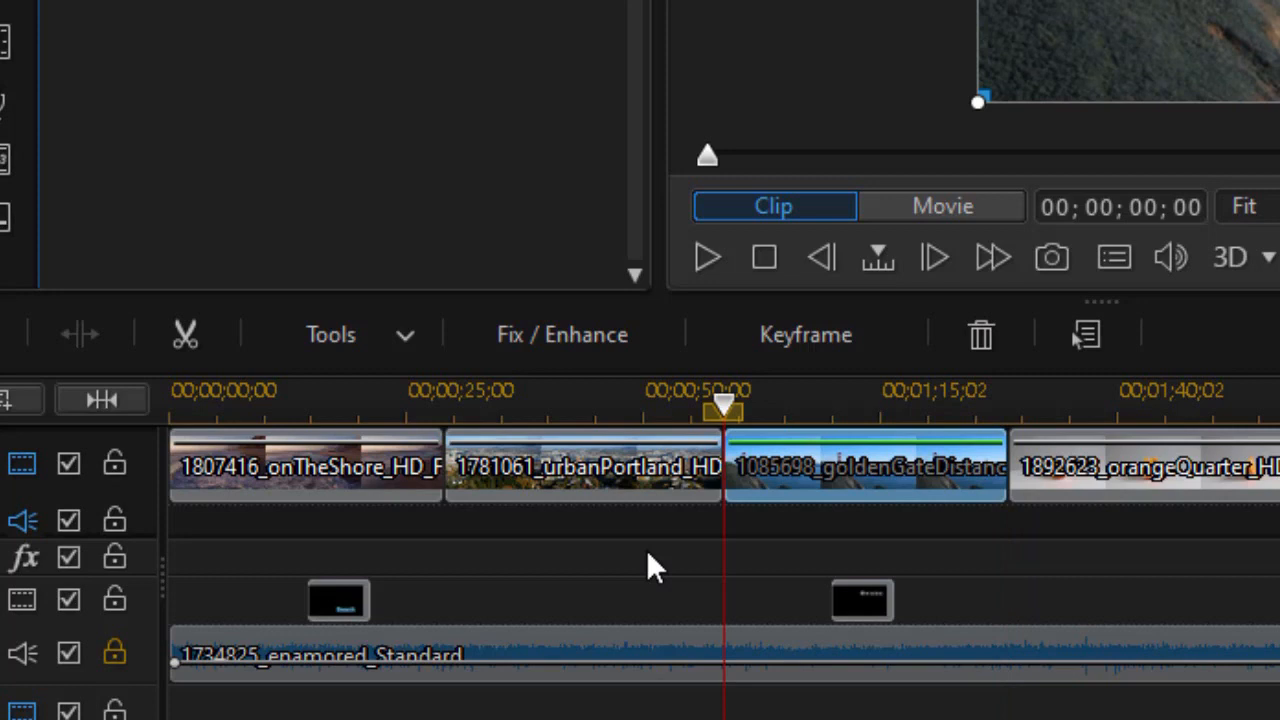
mouse_move(444, 536)
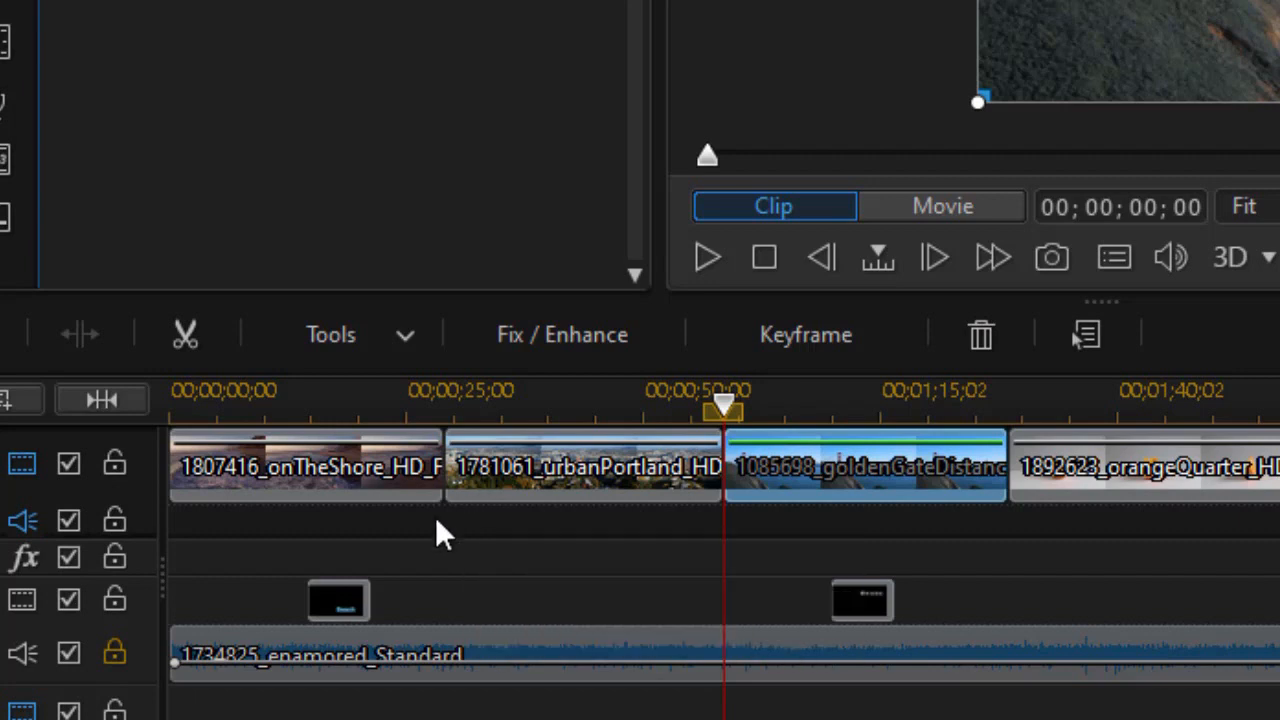
mouse_move(338, 600)
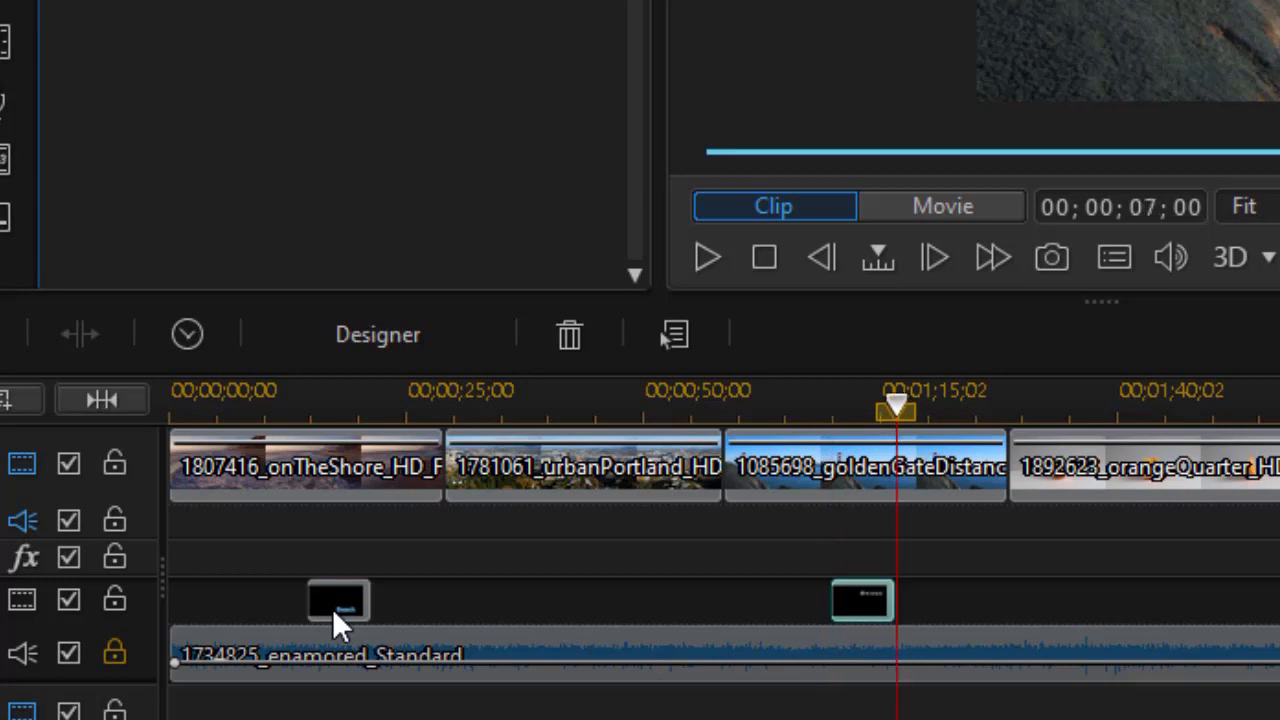
Select the first title clip so the playhead jumps to its first frame.
left_click(336, 600)
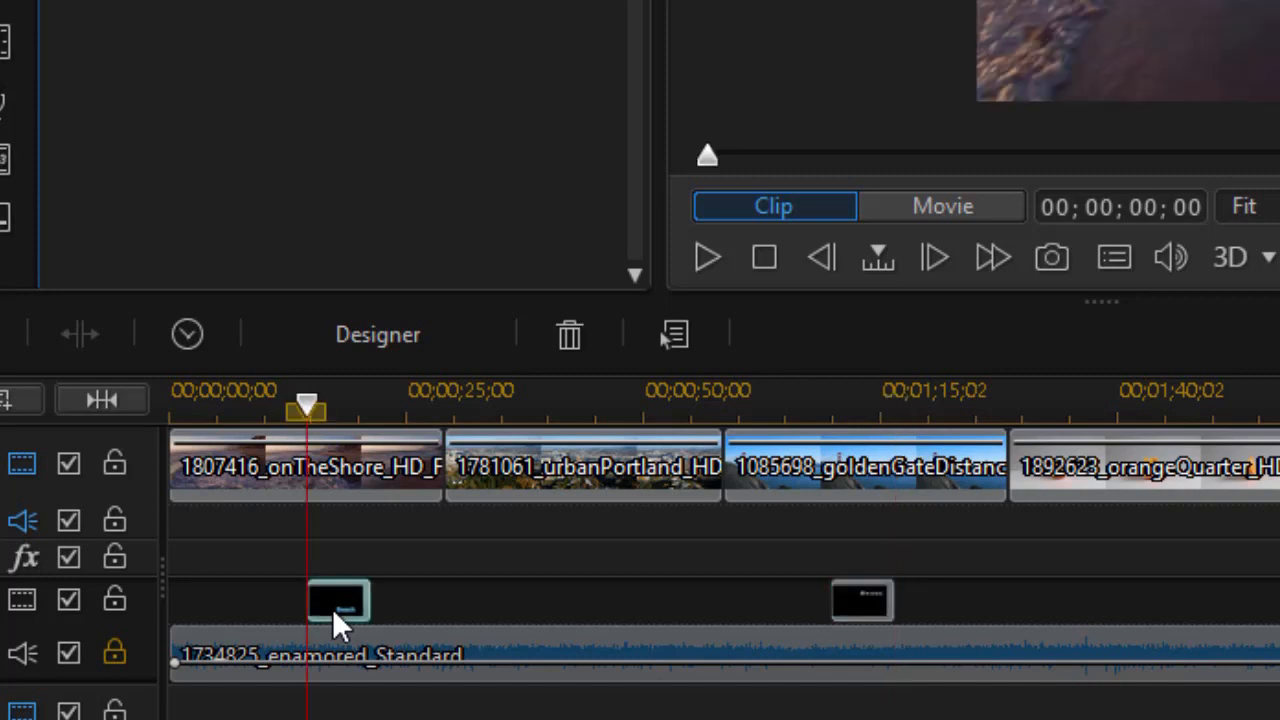
Return to movie mode, then jump to the timeline's first frame and its last frame.
left_click(940, 206)
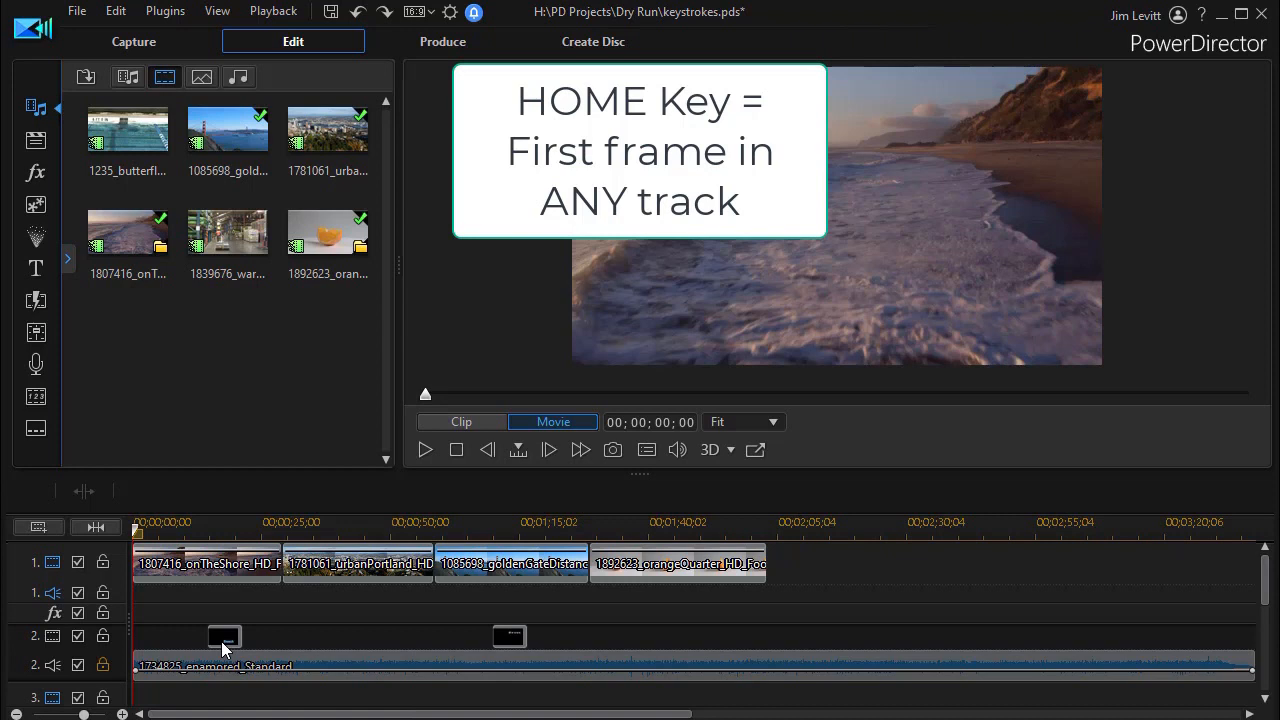
key("Home")
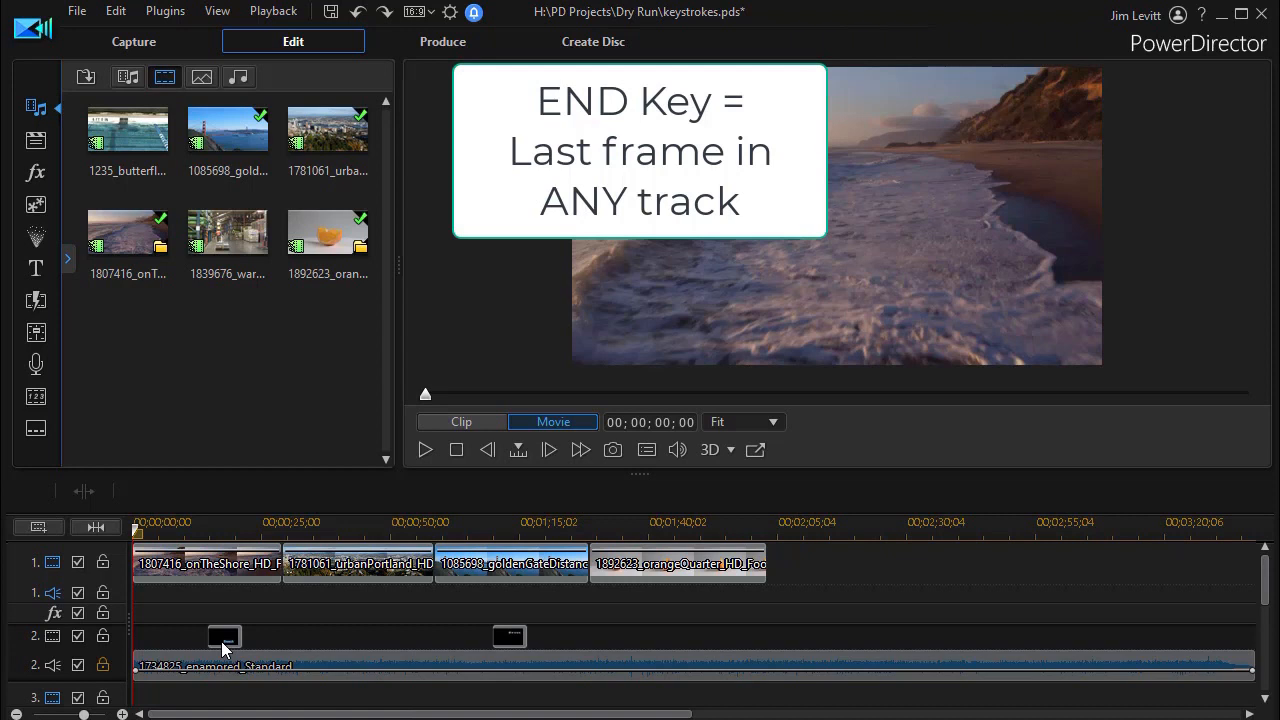
key("End")
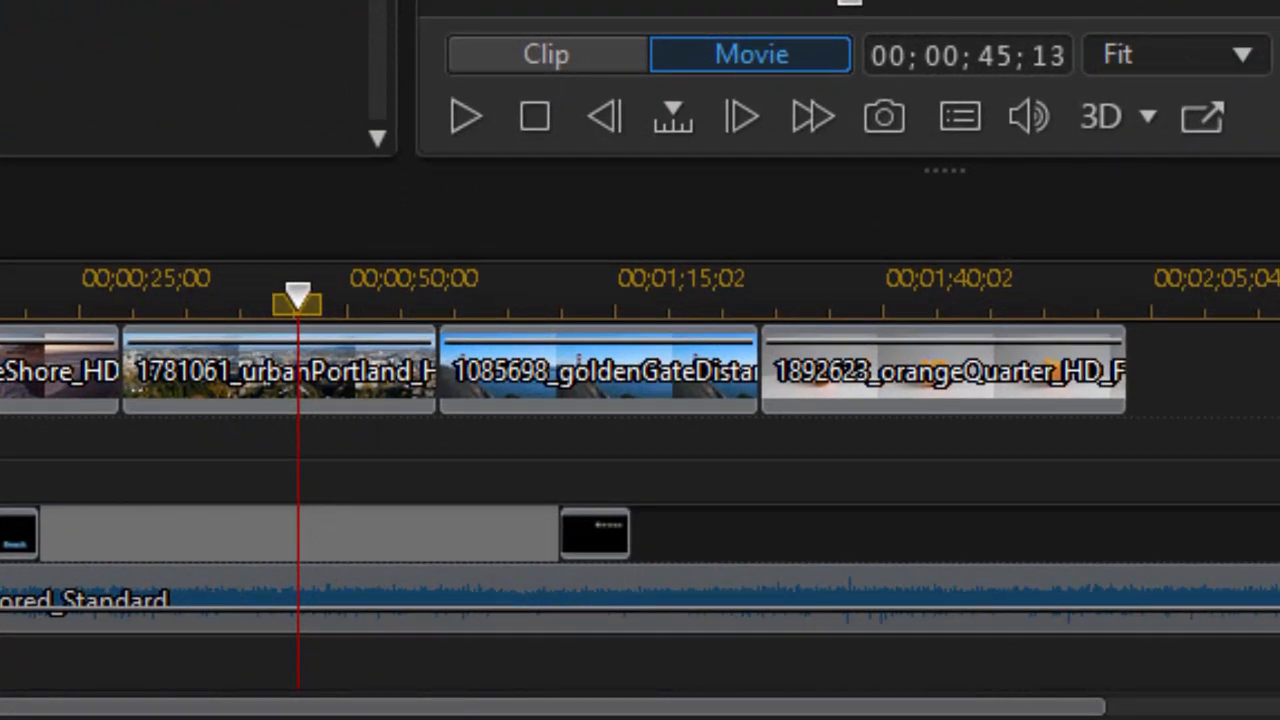
Enter 00;01;05;10 in the Current Time box to move the playhead into goldenGate.
left_click(964, 54)
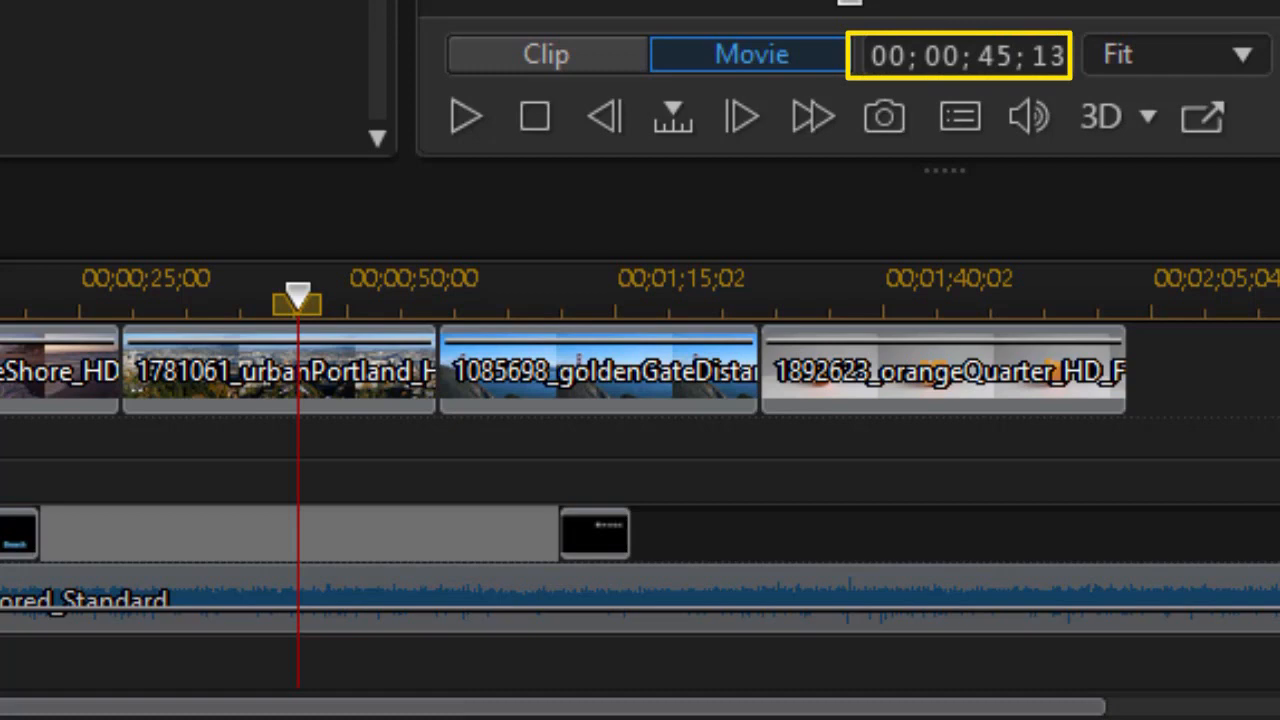
mouse_move(1036, 264)
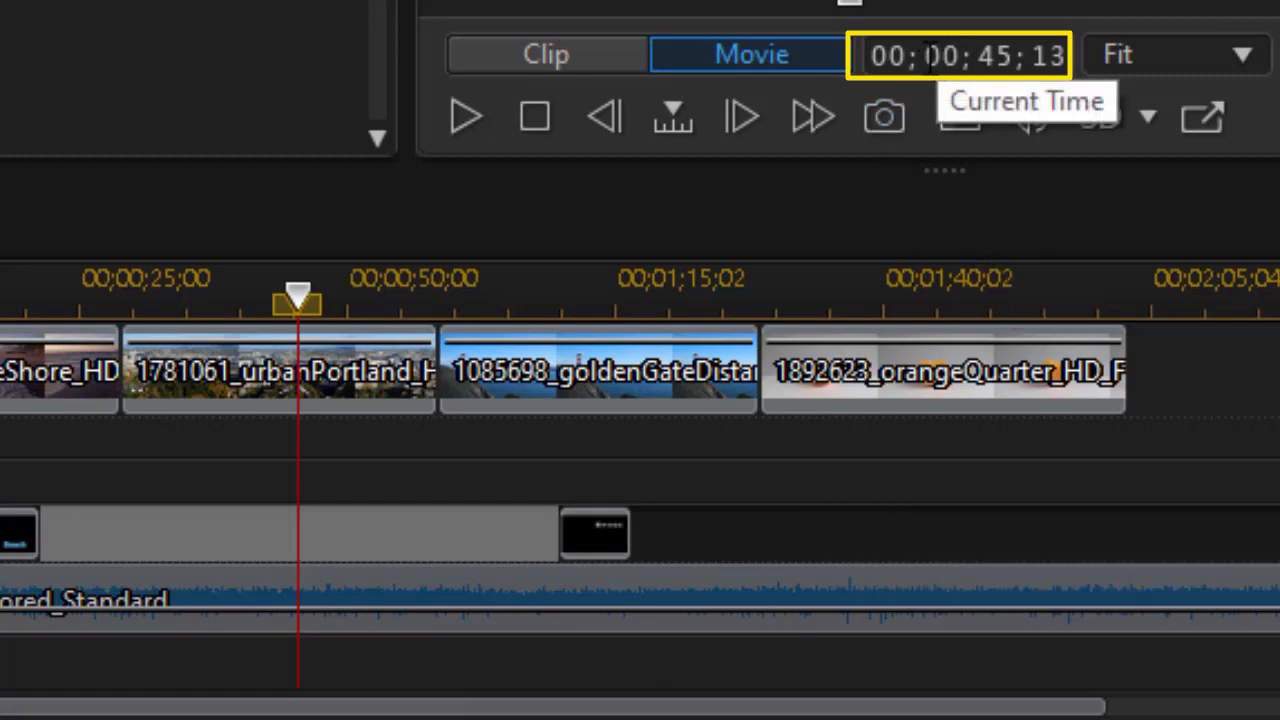
key("ctrl+g")
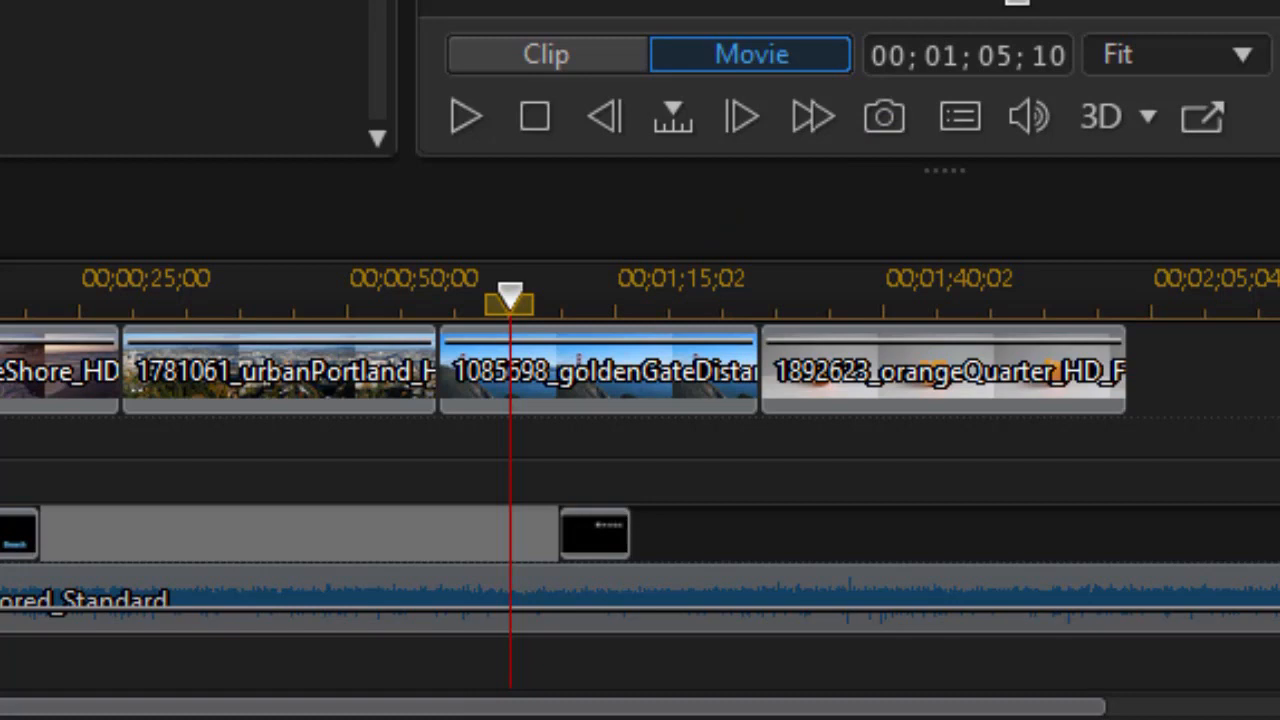
mouse_move(1204, 456)
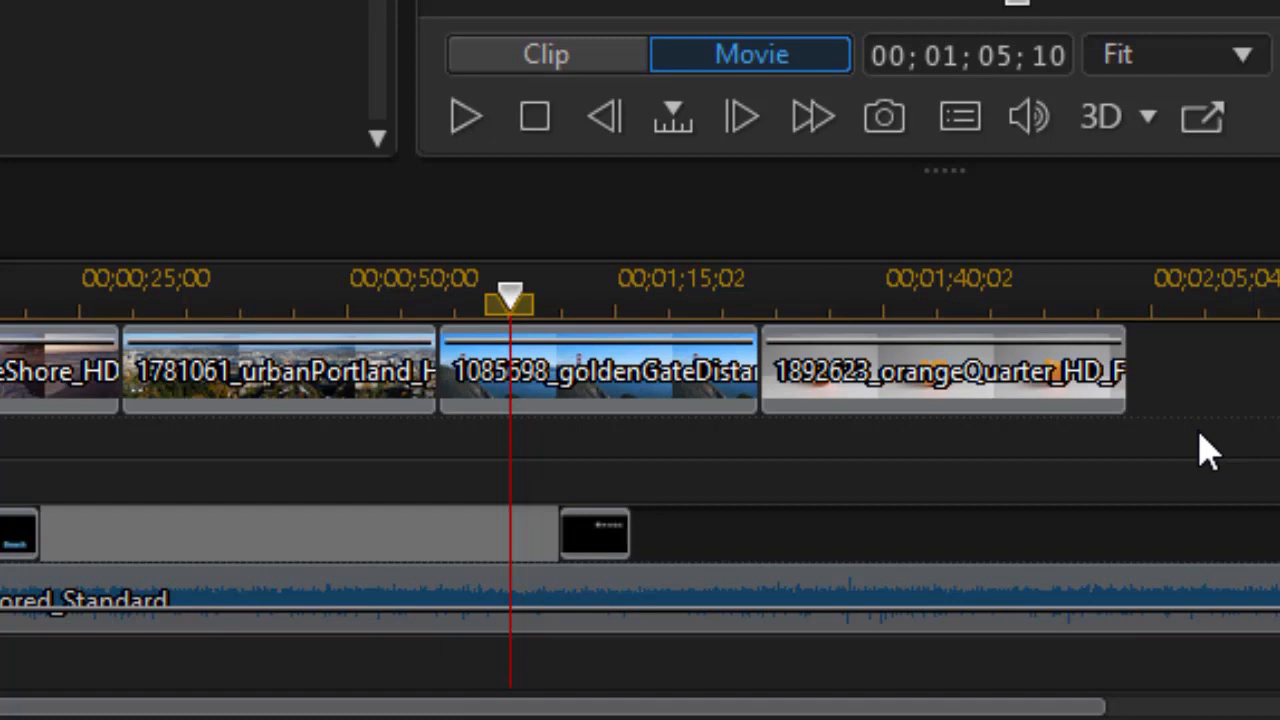
mouse_move(1030, 240)
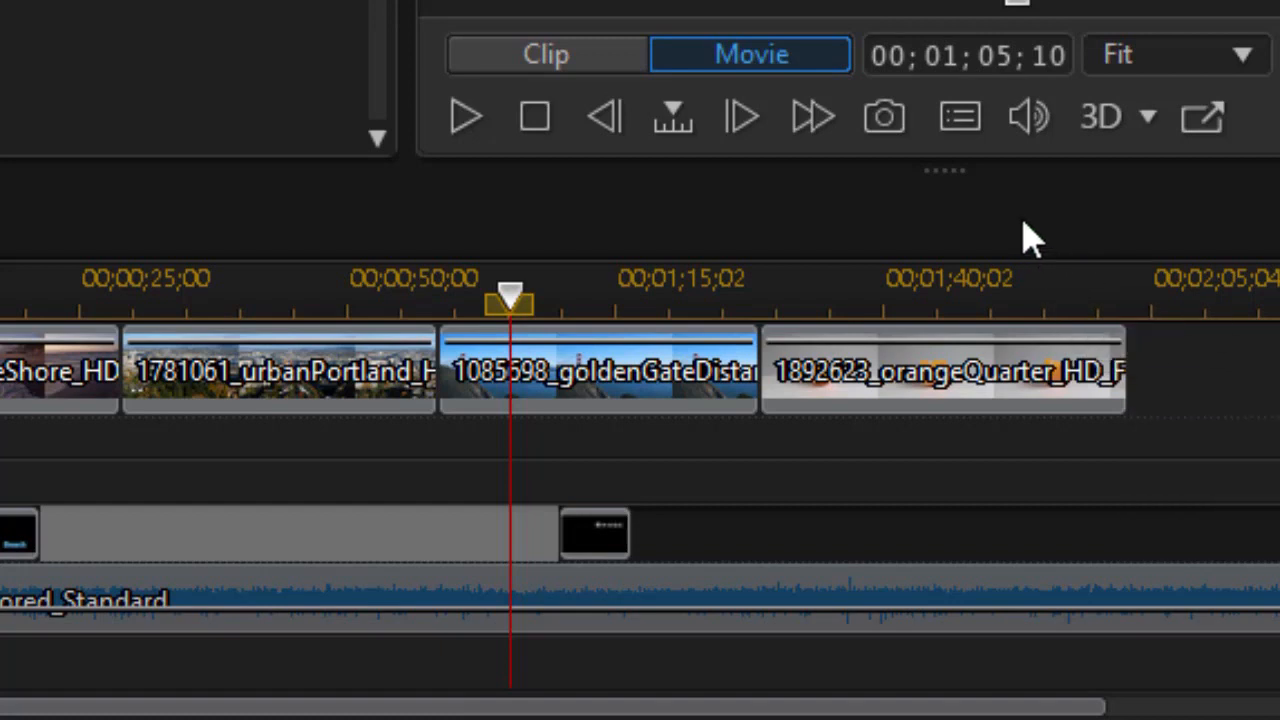